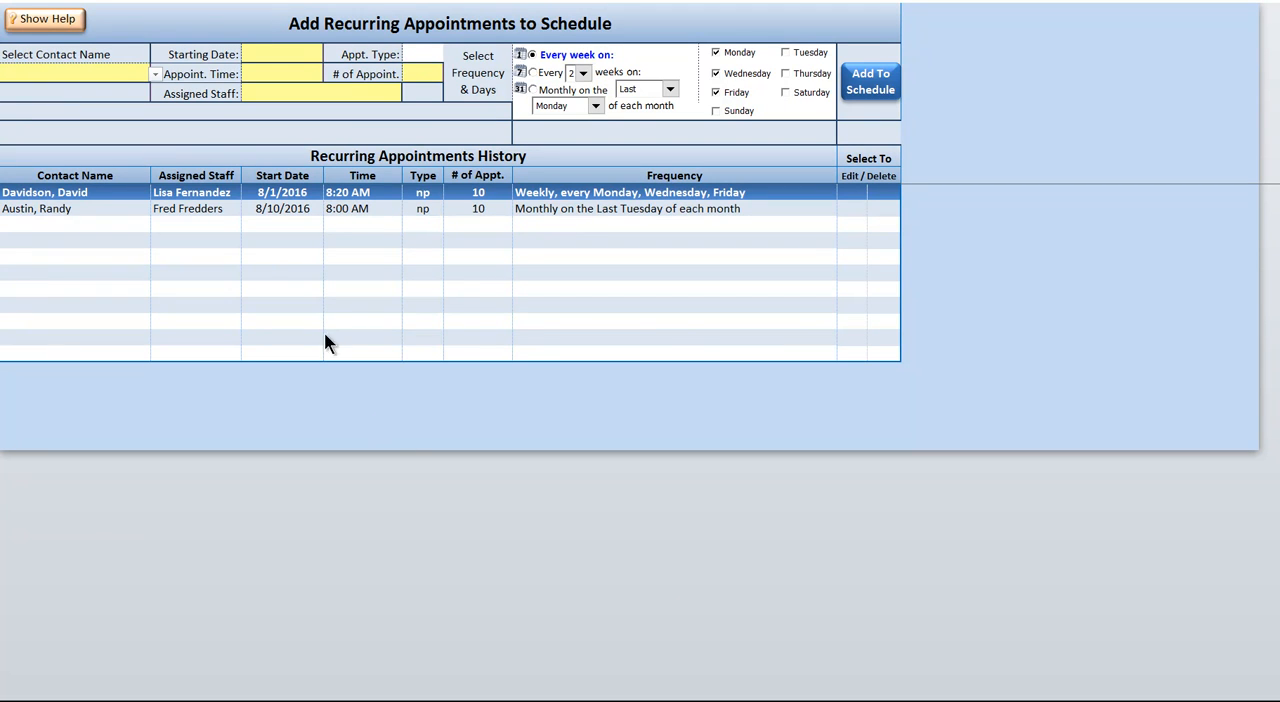
{"action": "mouse_move", "coordinate": [275, 268]}
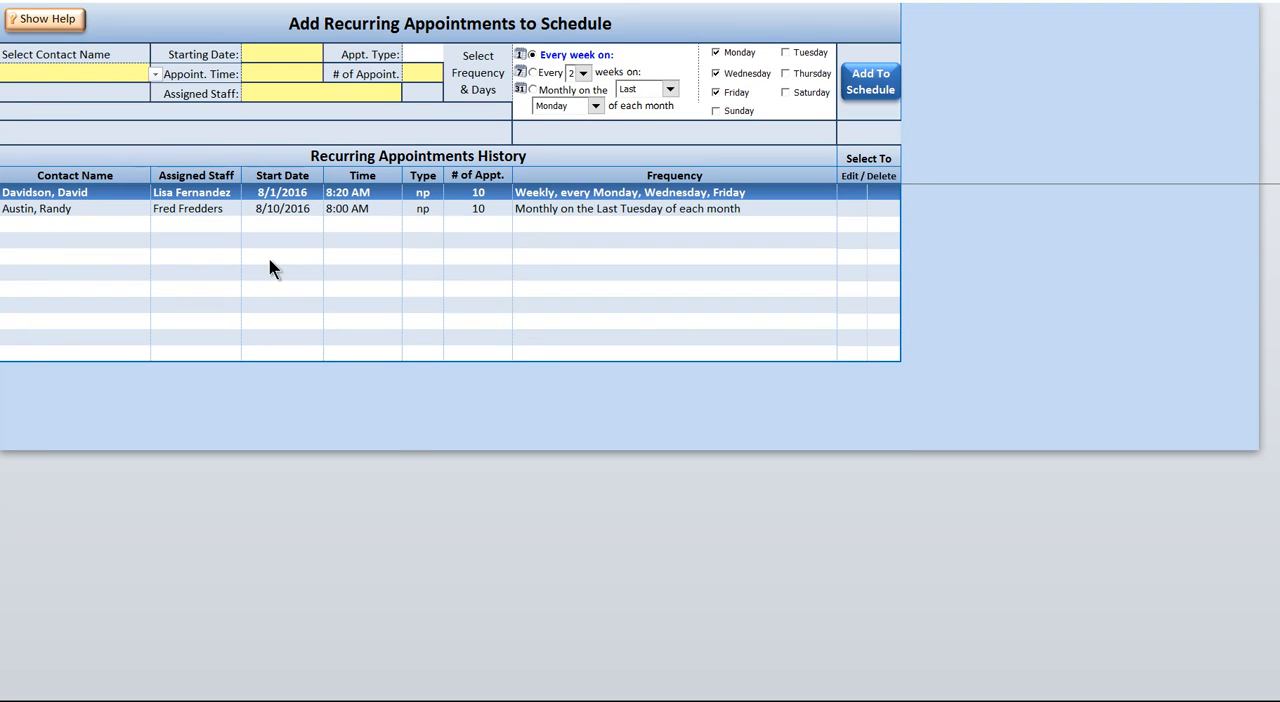
{"action": "mouse_move", "coordinate": [262, 222]}
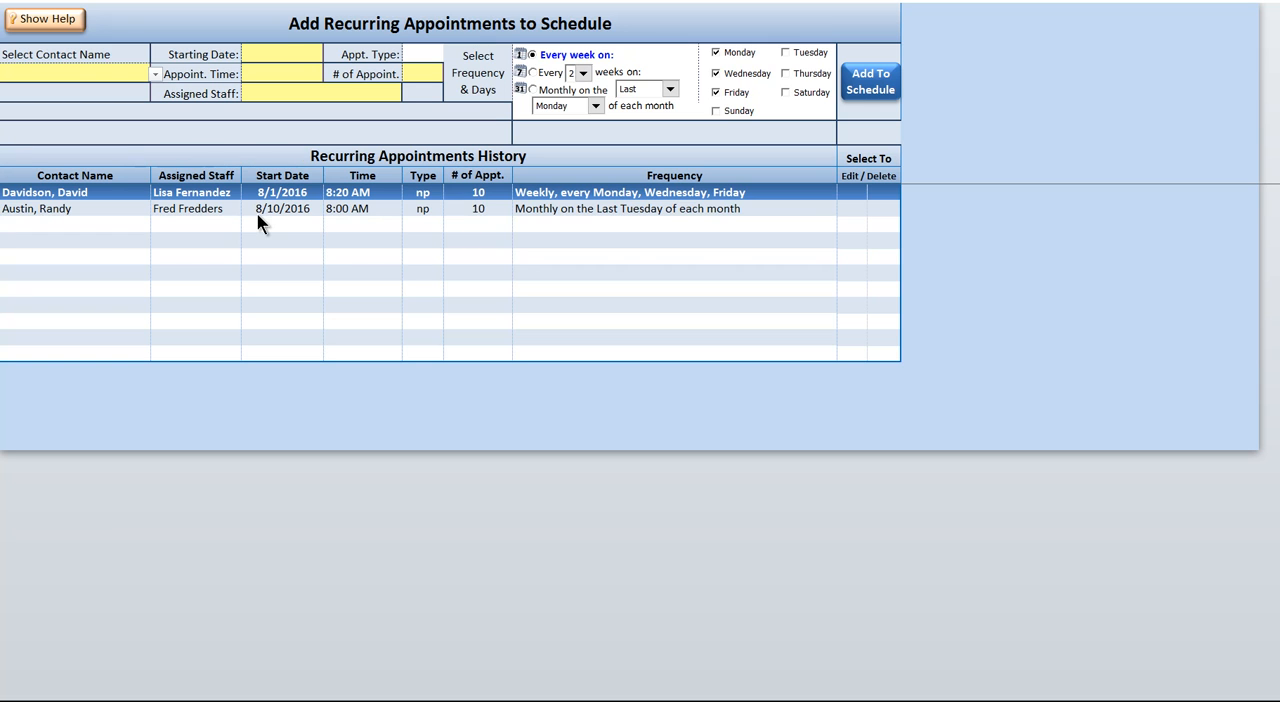
{"action": "mouse_move", "coordinate": [113, 11]}
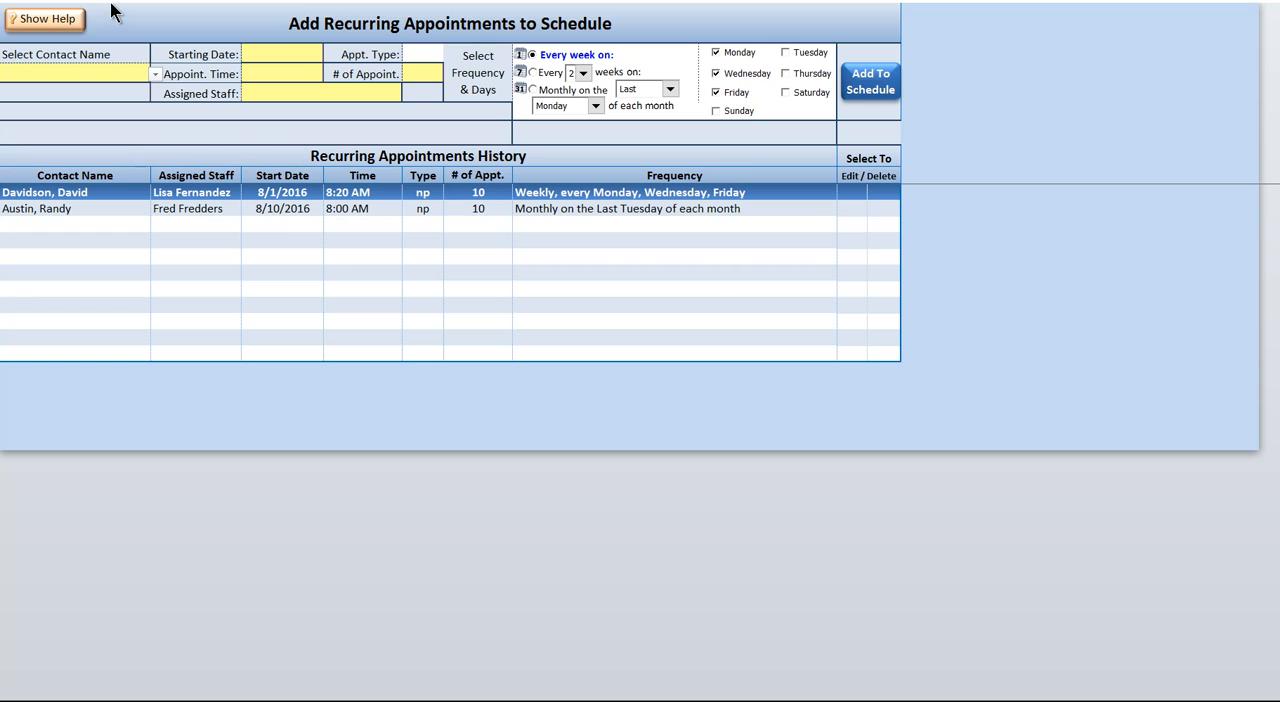
{"action": "mouse_move", "coordinate": [150, 158]}
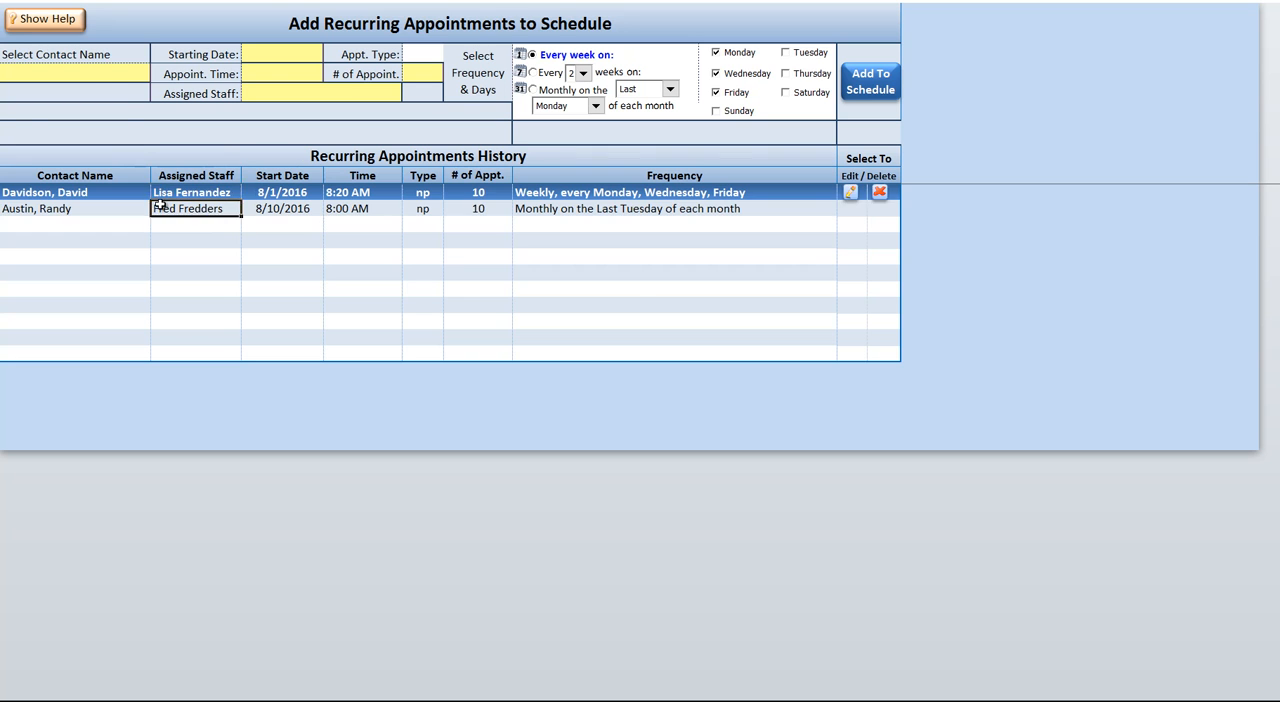
Step: Enter start date 8/8/2016, time 10:50 AM, Staff 3, type np and 10 appointments
{"action": "left_click", "coordinate": [155, 54]}
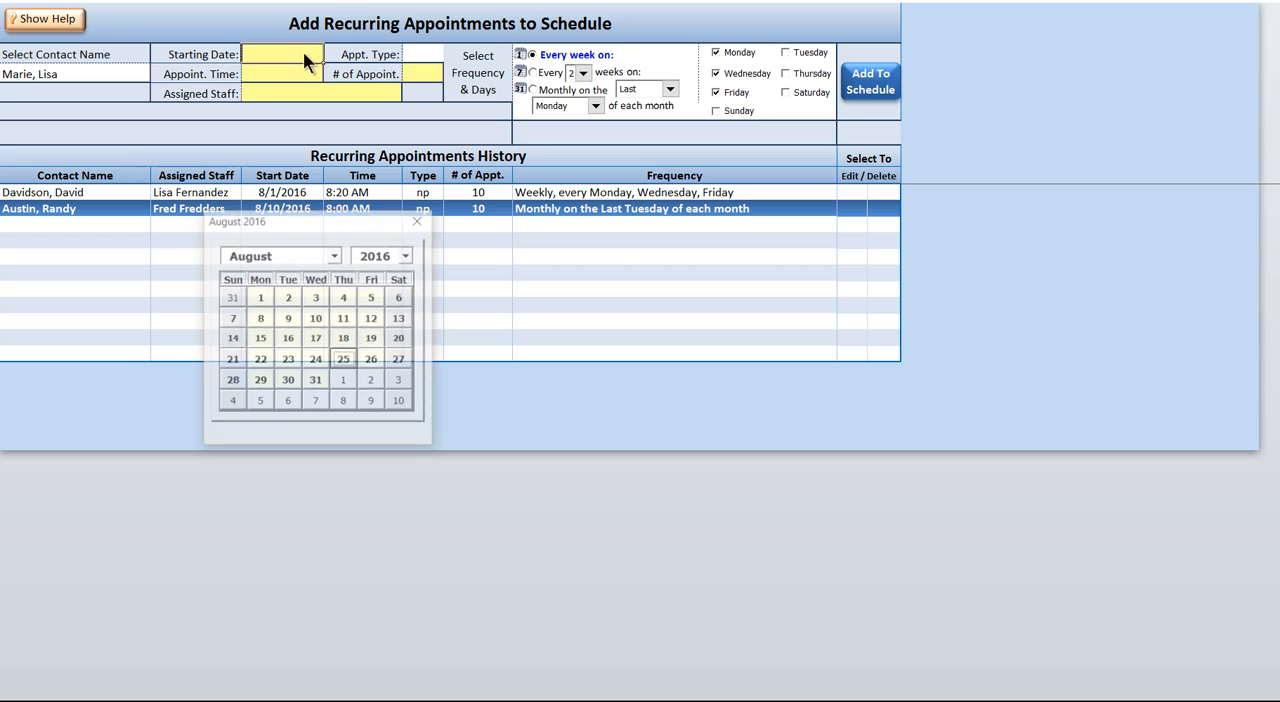
{"action": "left_click", "coordinate": [260, 318]}
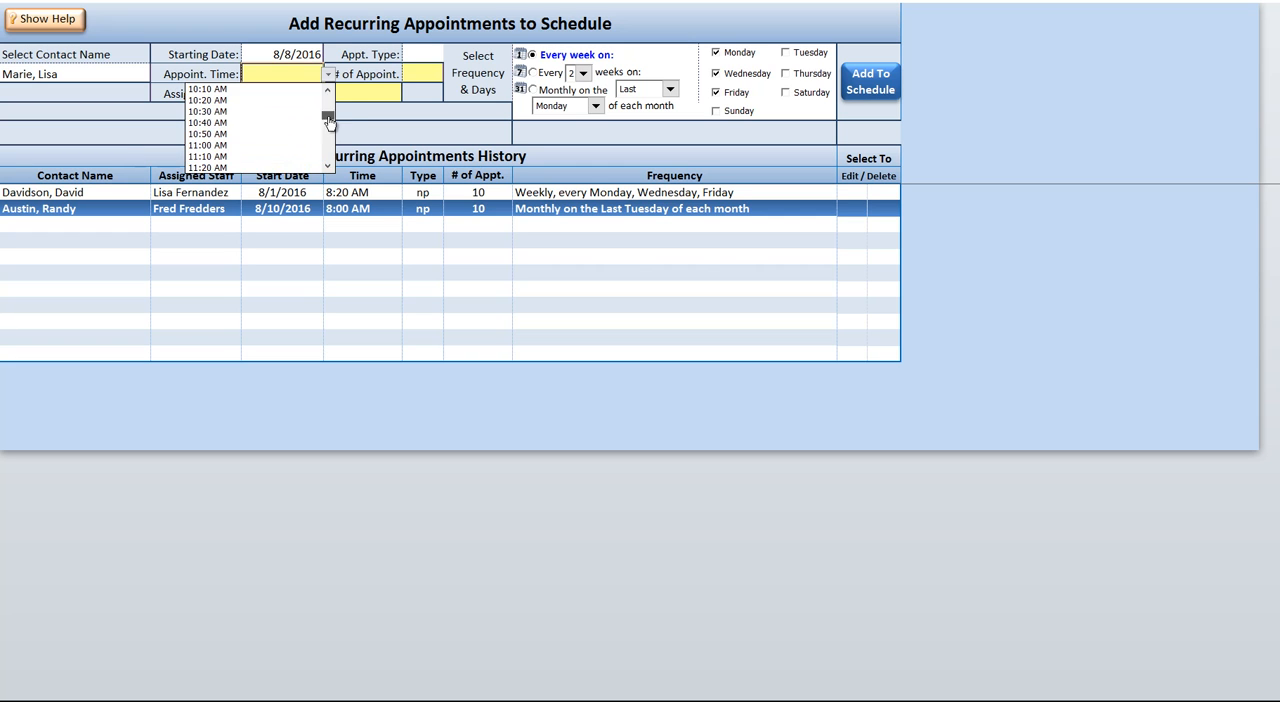
{"action": "left_click", "coordinate": [207, 133]}
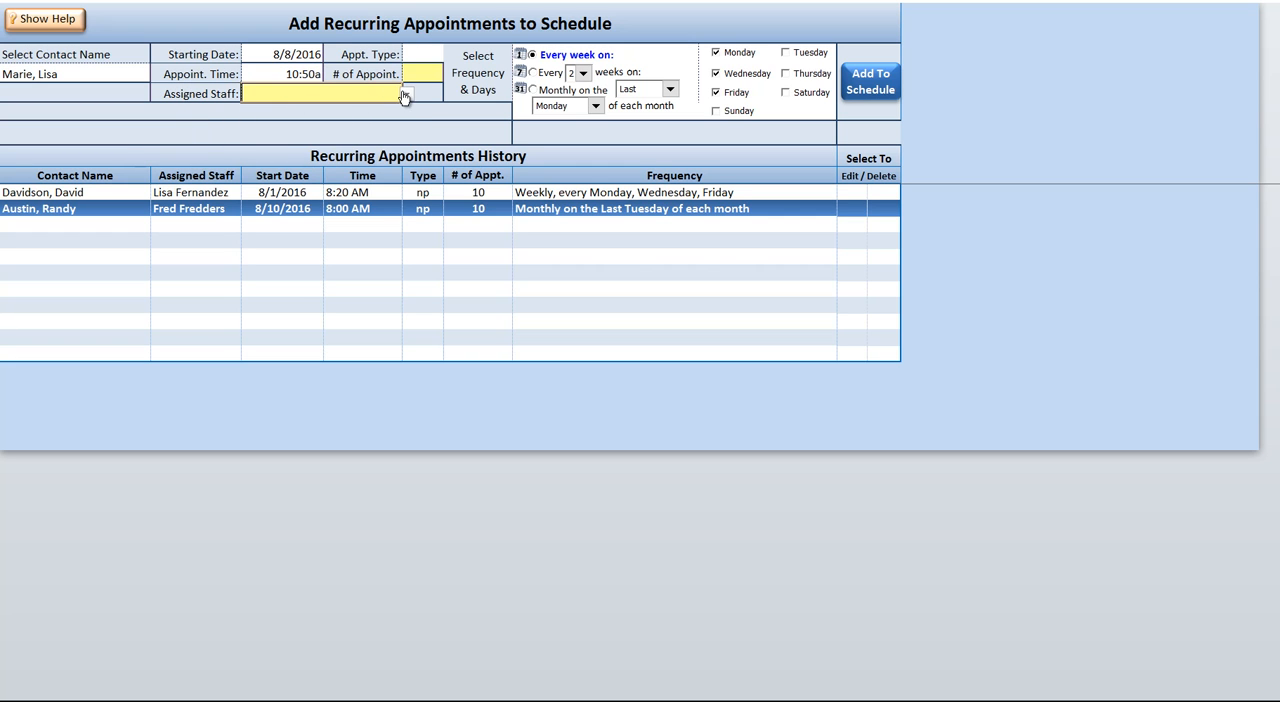
{"action": "left_click", "coordinate": [406, 93]}
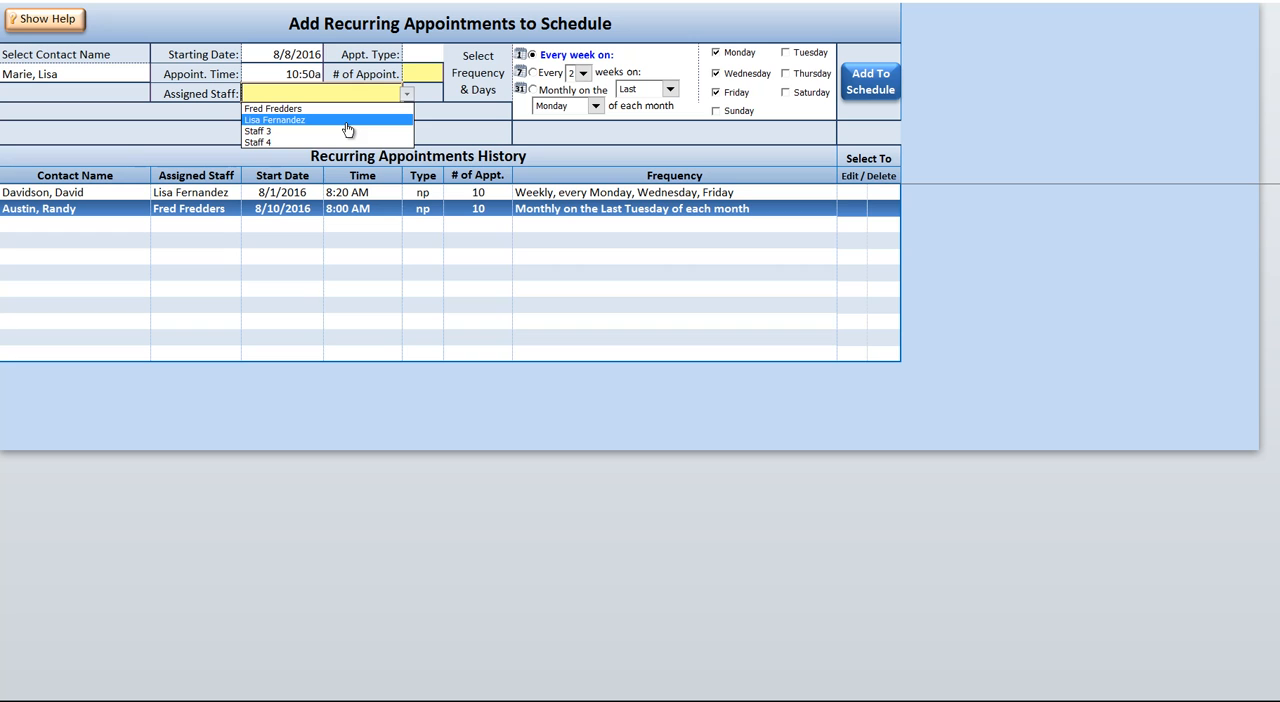
{"action": "left_click", "coordinate": [258, 130]}
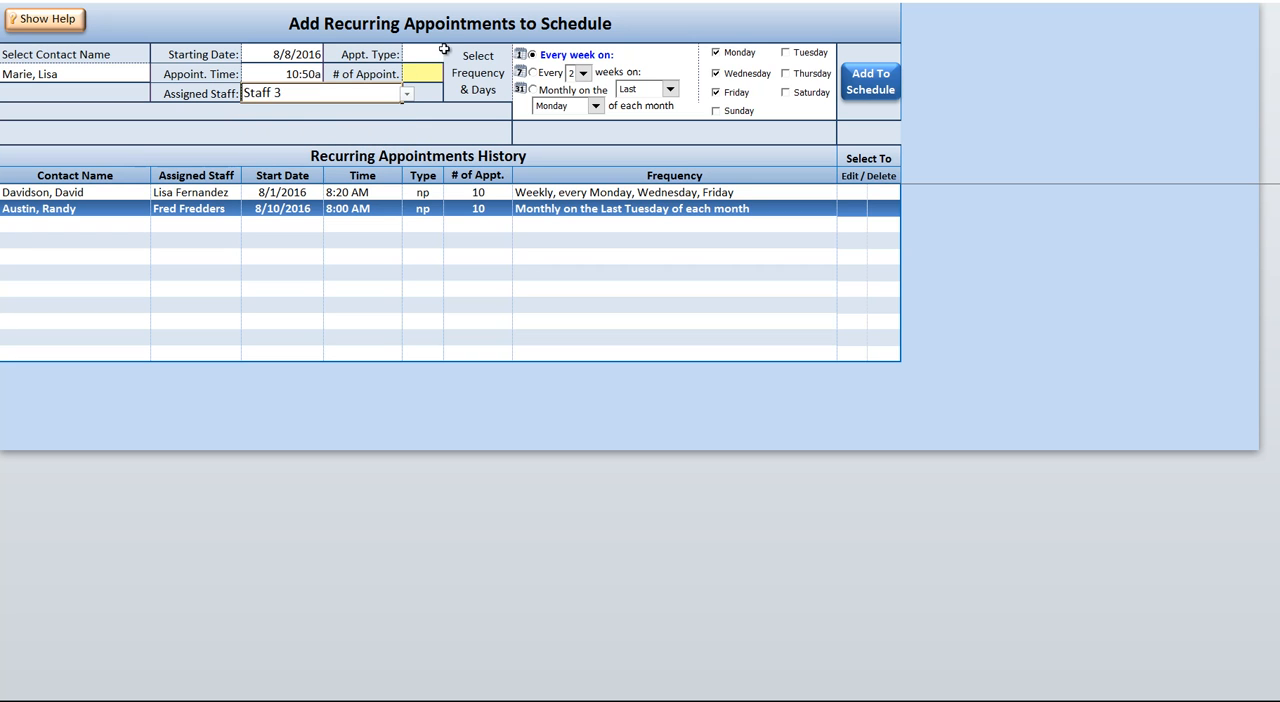
{"action": "left_click", "coordinate": [427, 54]}
{"action": "type", "text": "np"}
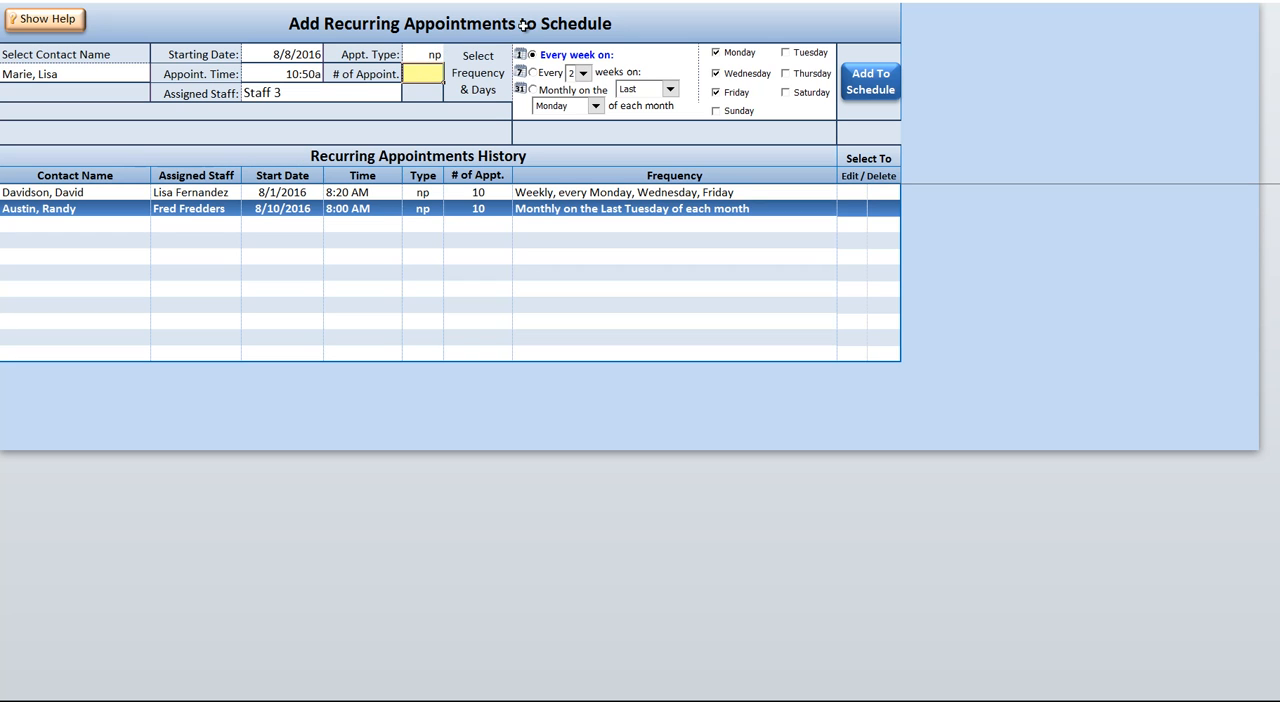
{"action": "type", "text": "10"}
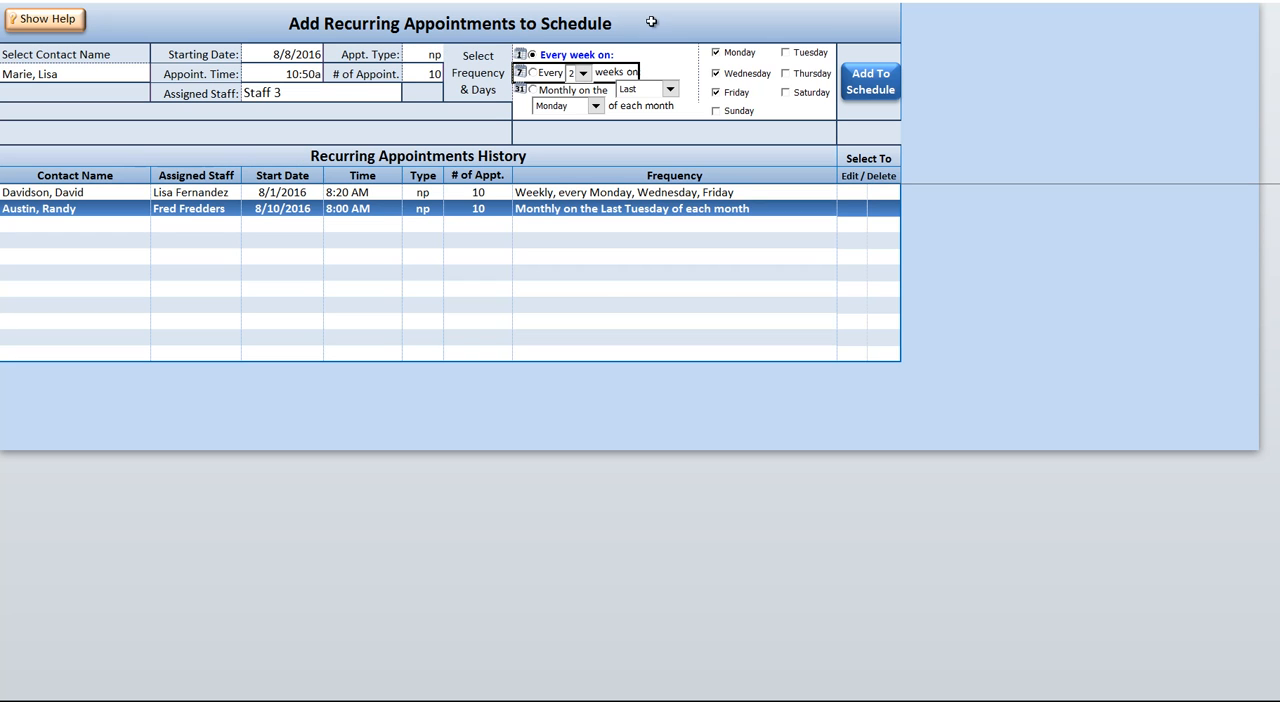
{"action": "mouse_move", "coordinate": [782, 105]}
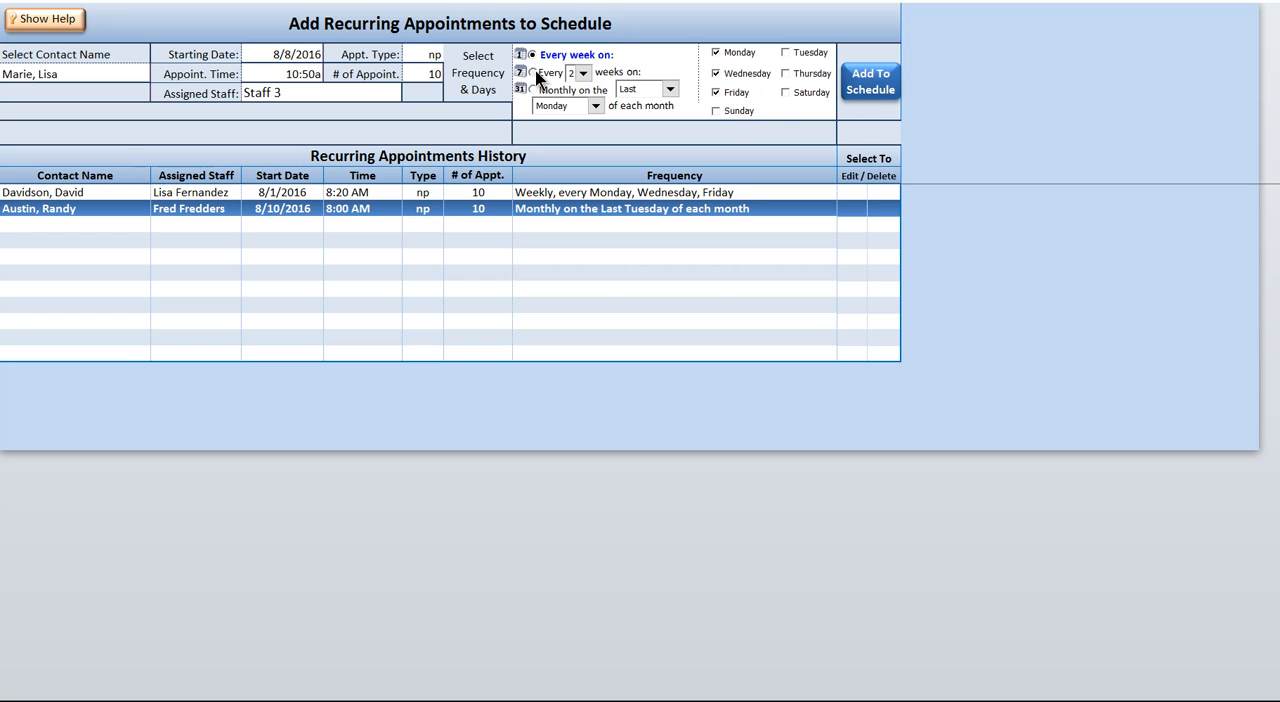
Step: Try the every-2-weeks option, then choose monthly on the Last Monday
{"action": "left_click", "coordinate": [582, 72]}
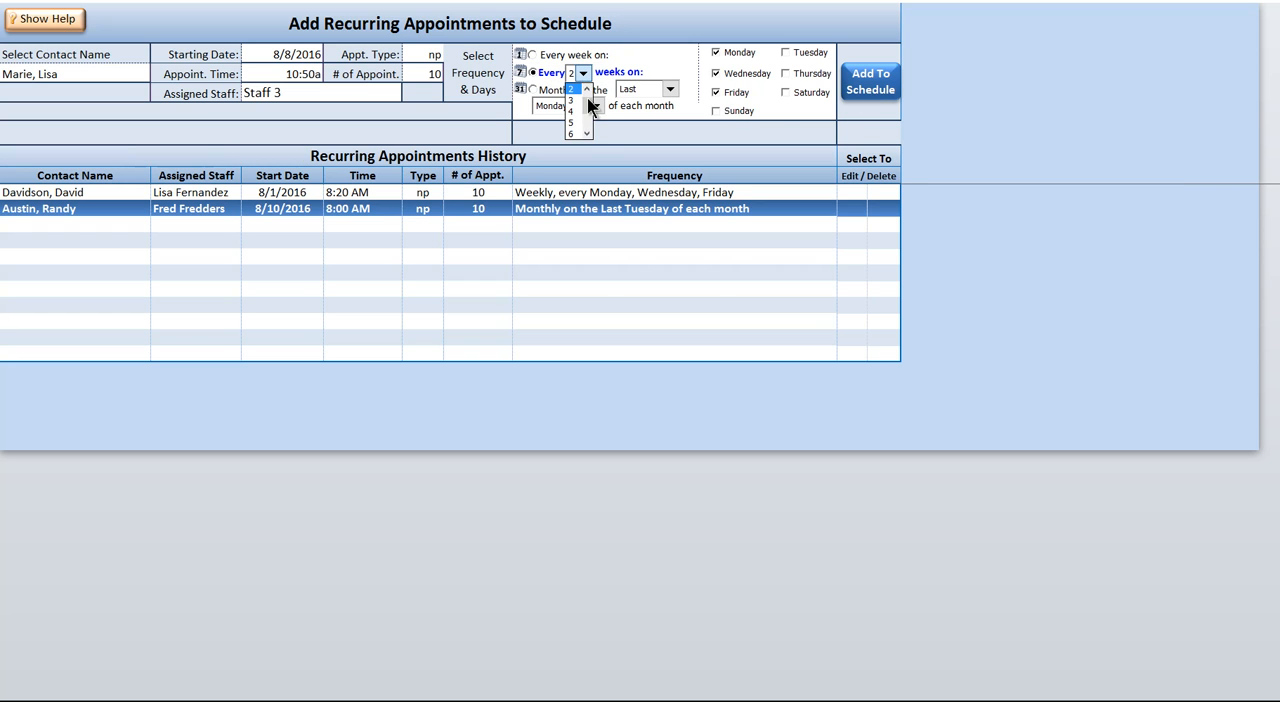
{"action": "left_click", "coordinate": [570, 88]}
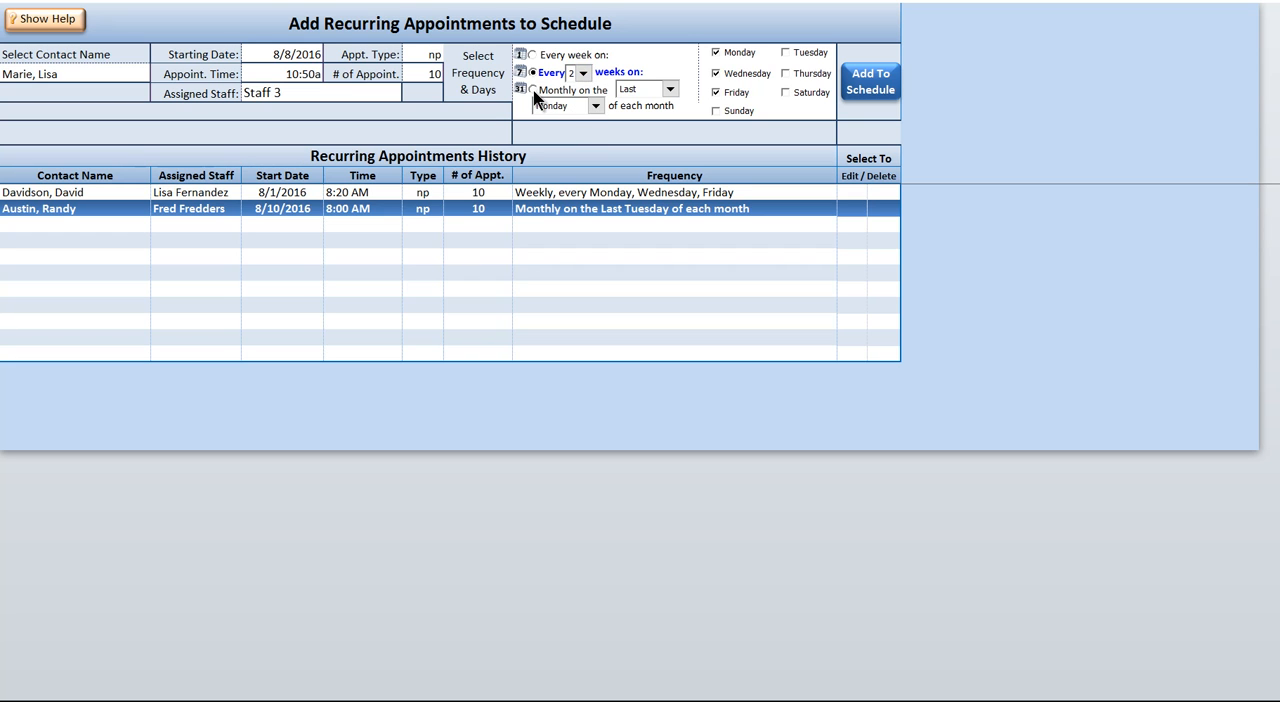
{"action": "left_click", "coordinate": [670, 89]}
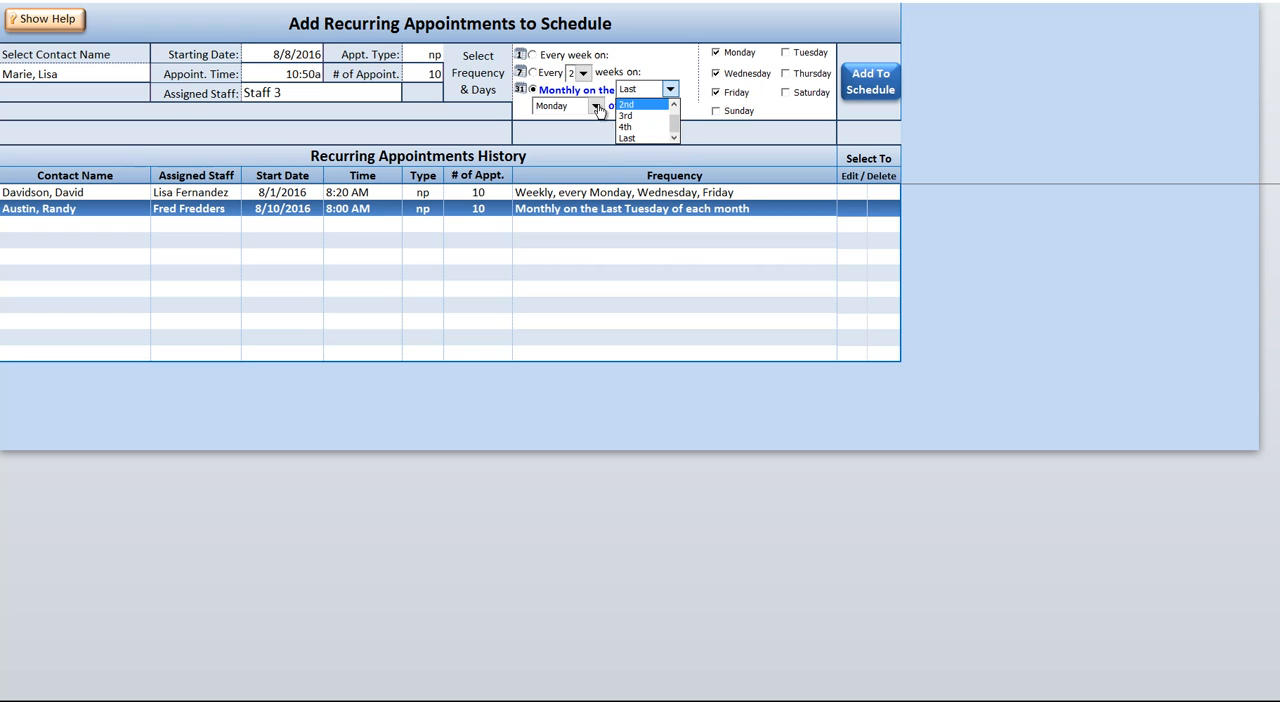
{"action": "left_click", "coordinate": [595, 106]}
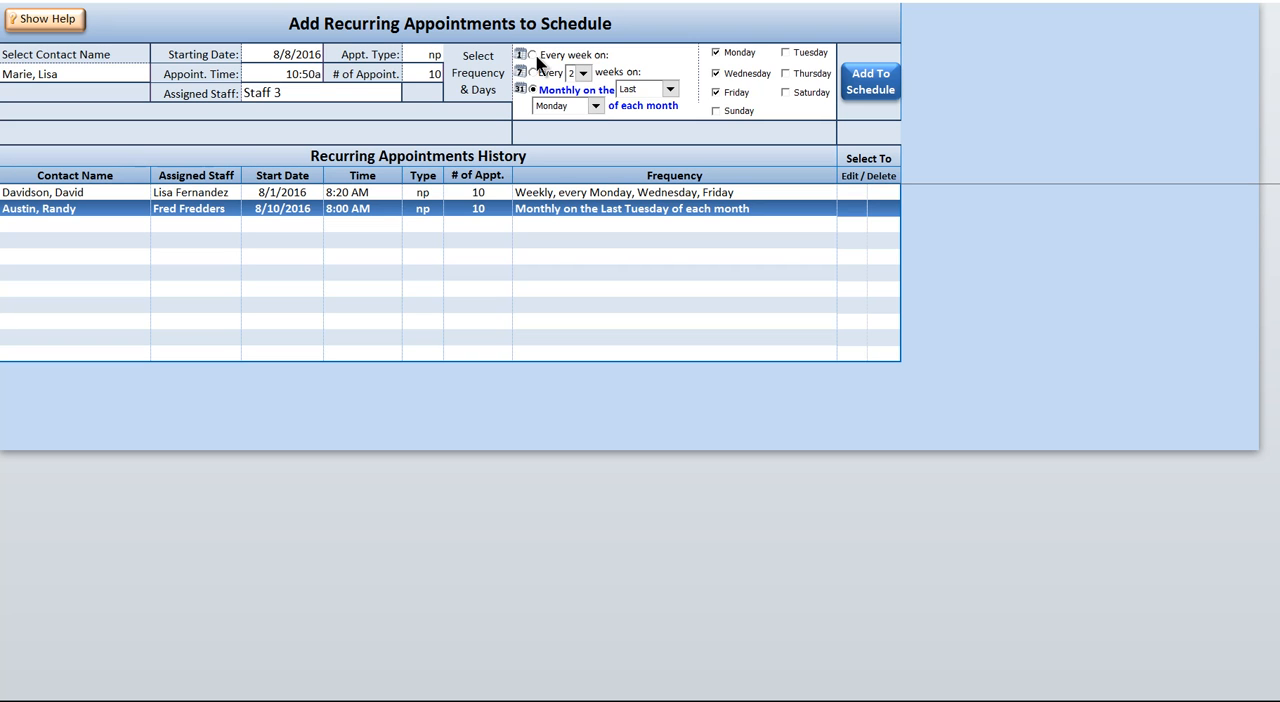
Step: Switch to weekly on Monday, Wednesday, Friday, add to schedule and acknowledge the confirmation
{"action": "left_click", "coordinate": [532, 54]}
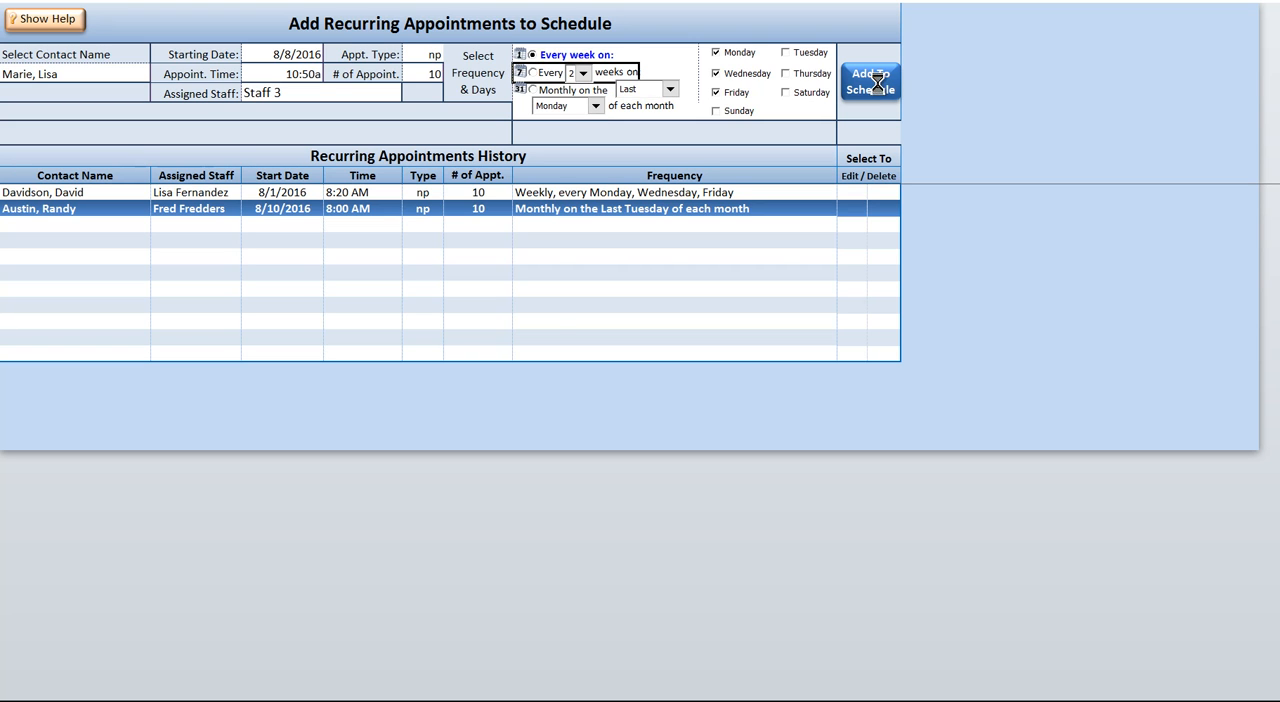
{"action": "left_click", "coordinate": [869, 81]}
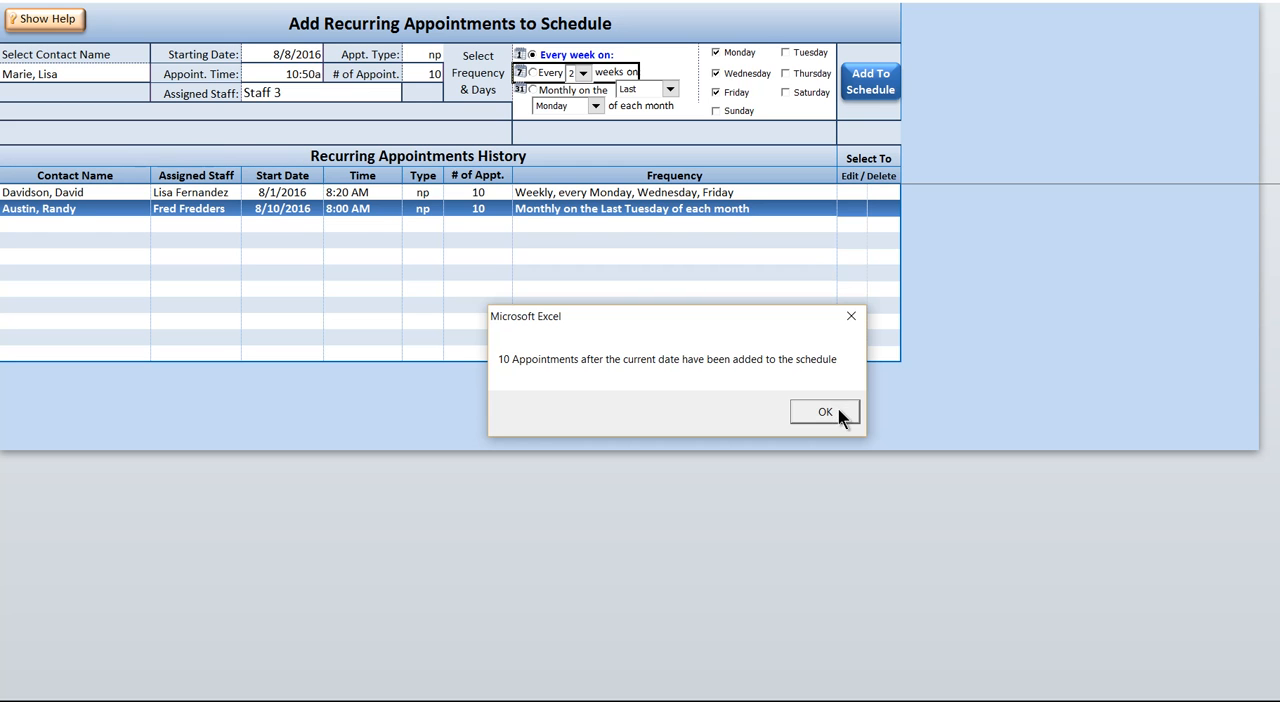
{"action": "left_click", "coordinate": [824, 412]}
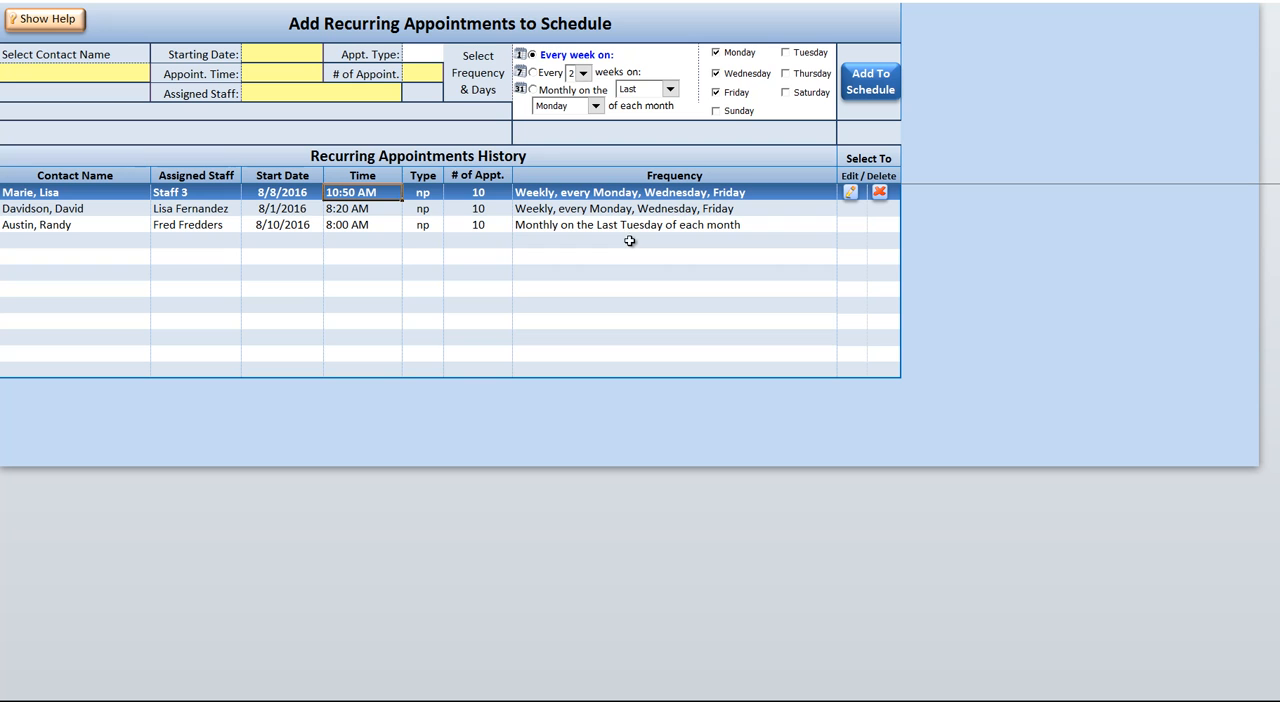
{"action": "mouse_move", "coordinate": [430, 233]}
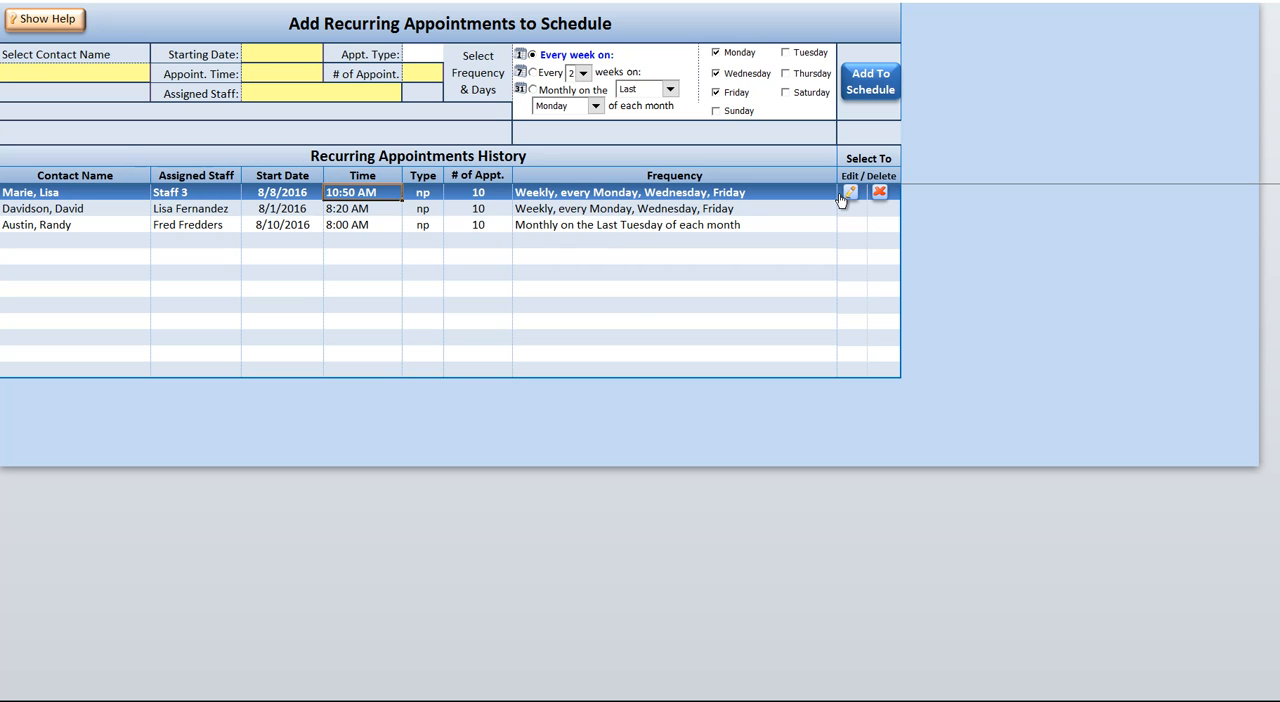
{"action": "left_click", "coordinate": [850, 191]}
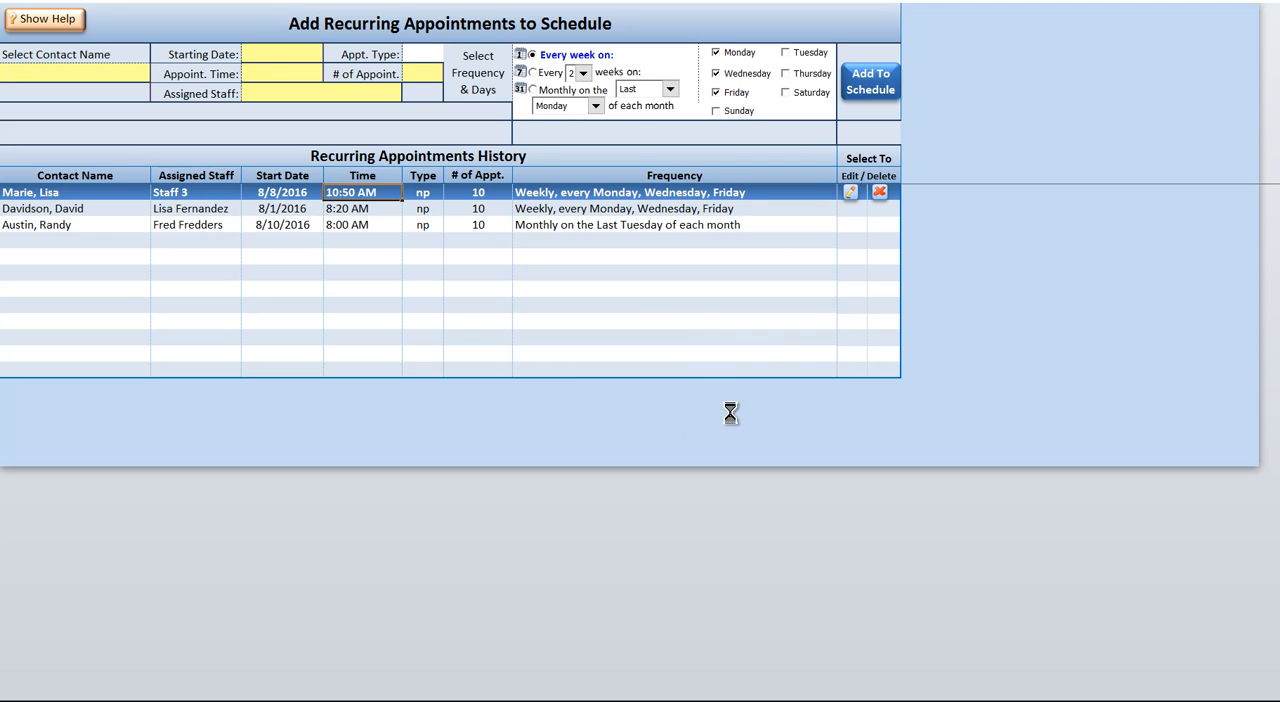
{"action": "left_click", "coordinate": [849, 191]}
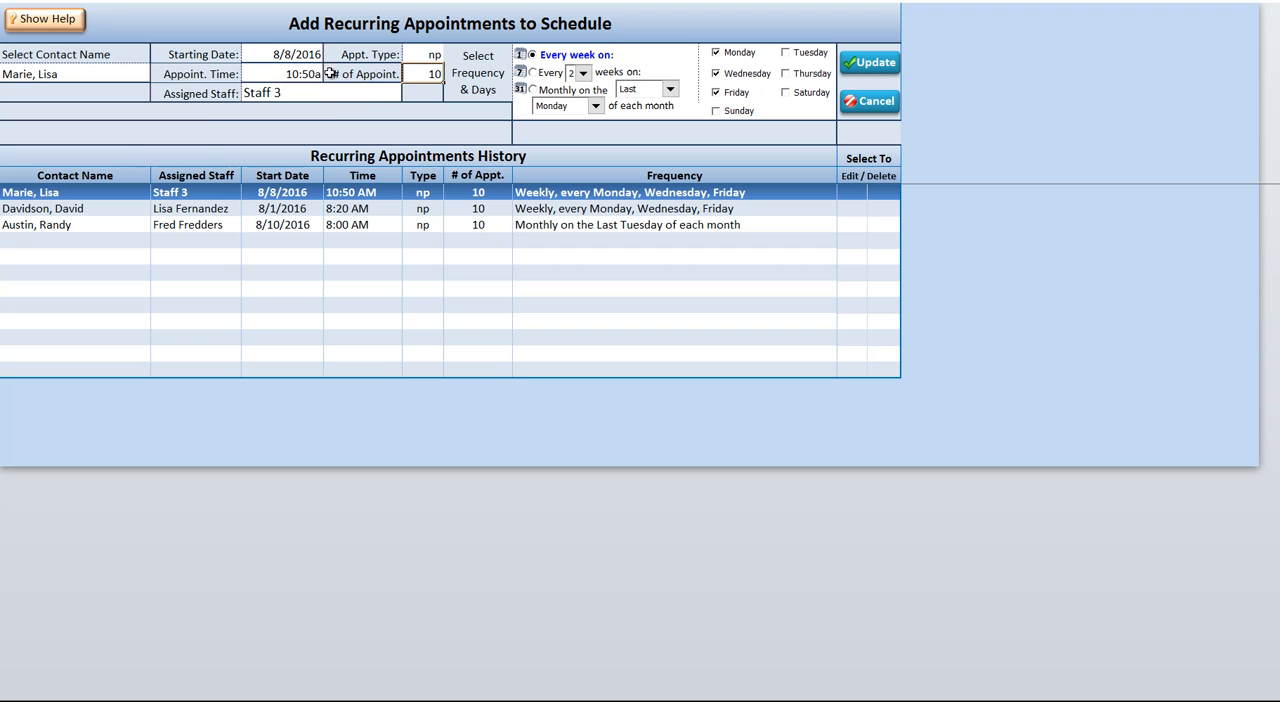
{"action": "left_click", "coordinate": [327, 74]}
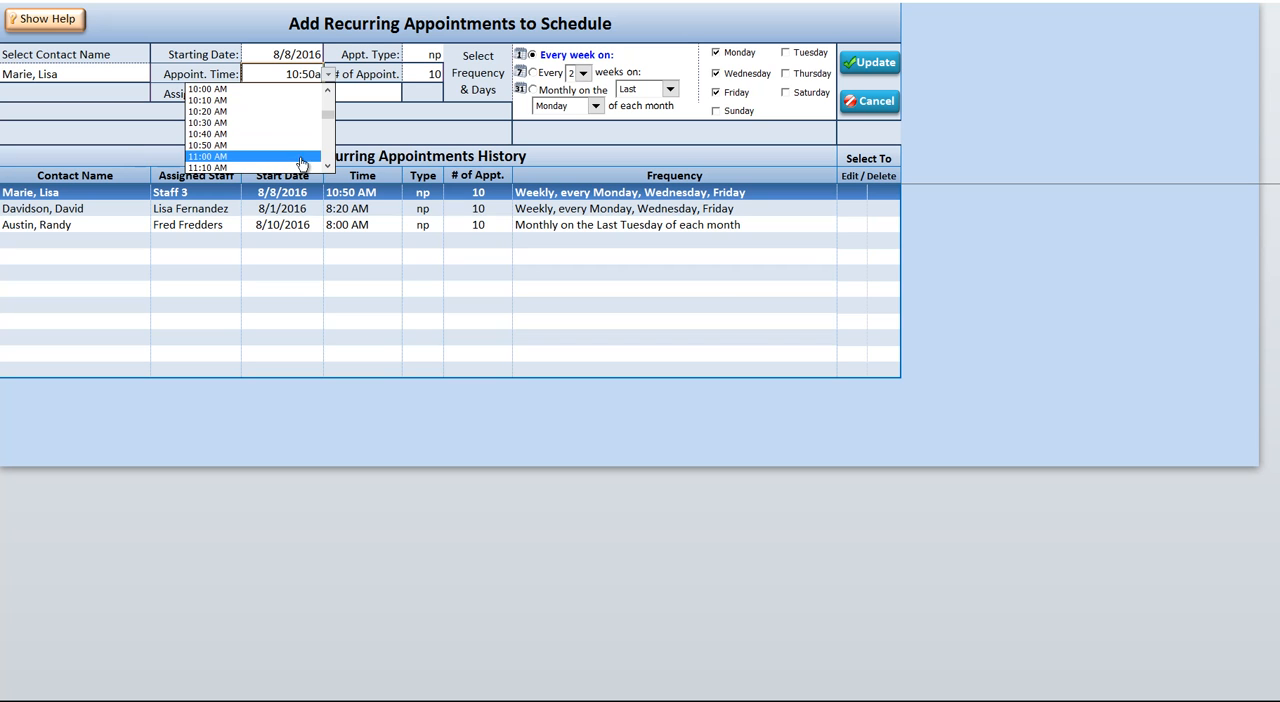
{"action": "left_click", "coordinate": [206, 156]}
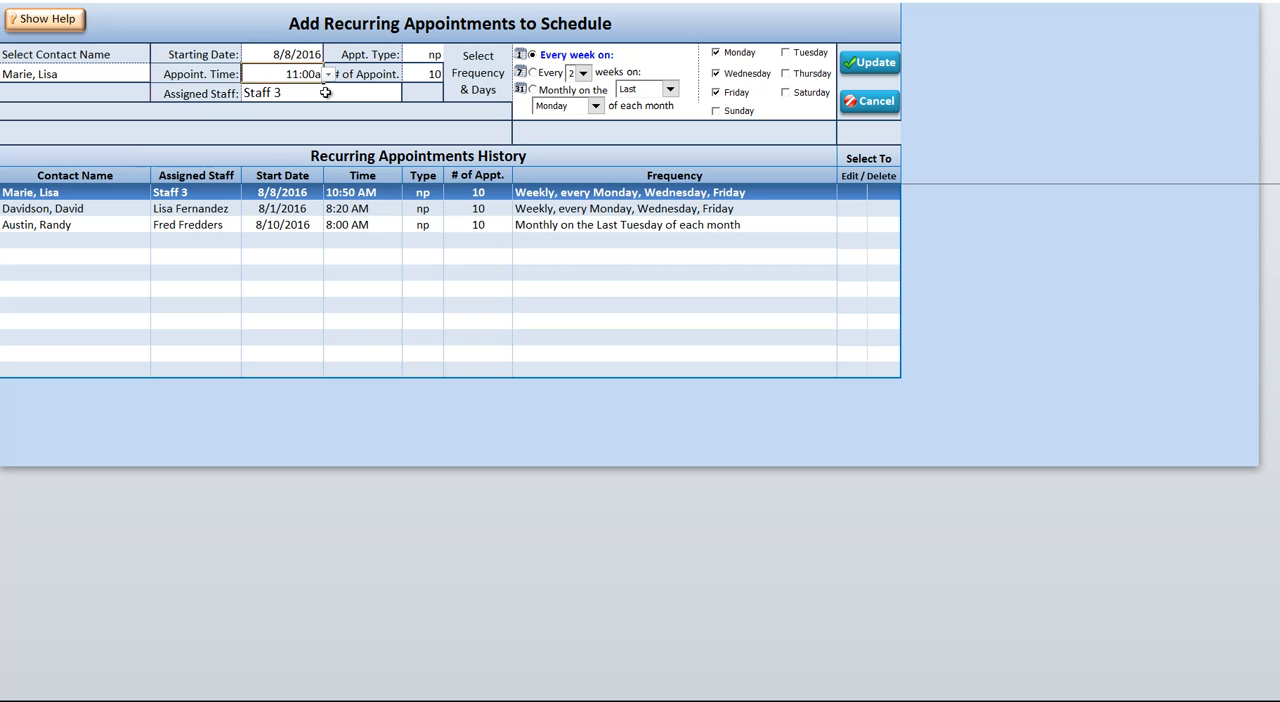
{"action": "left_click", "coordinate": [320, 92]}
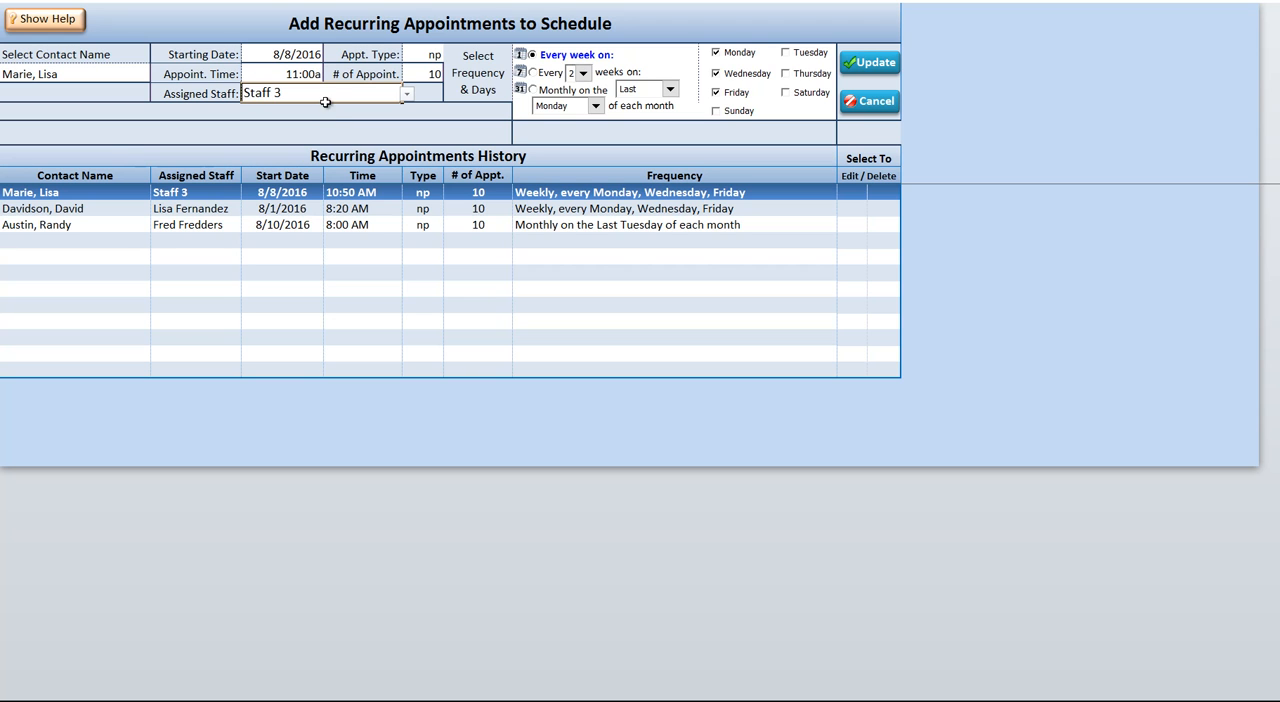
{"action": "left_click", "coordinate": [870, 62]}
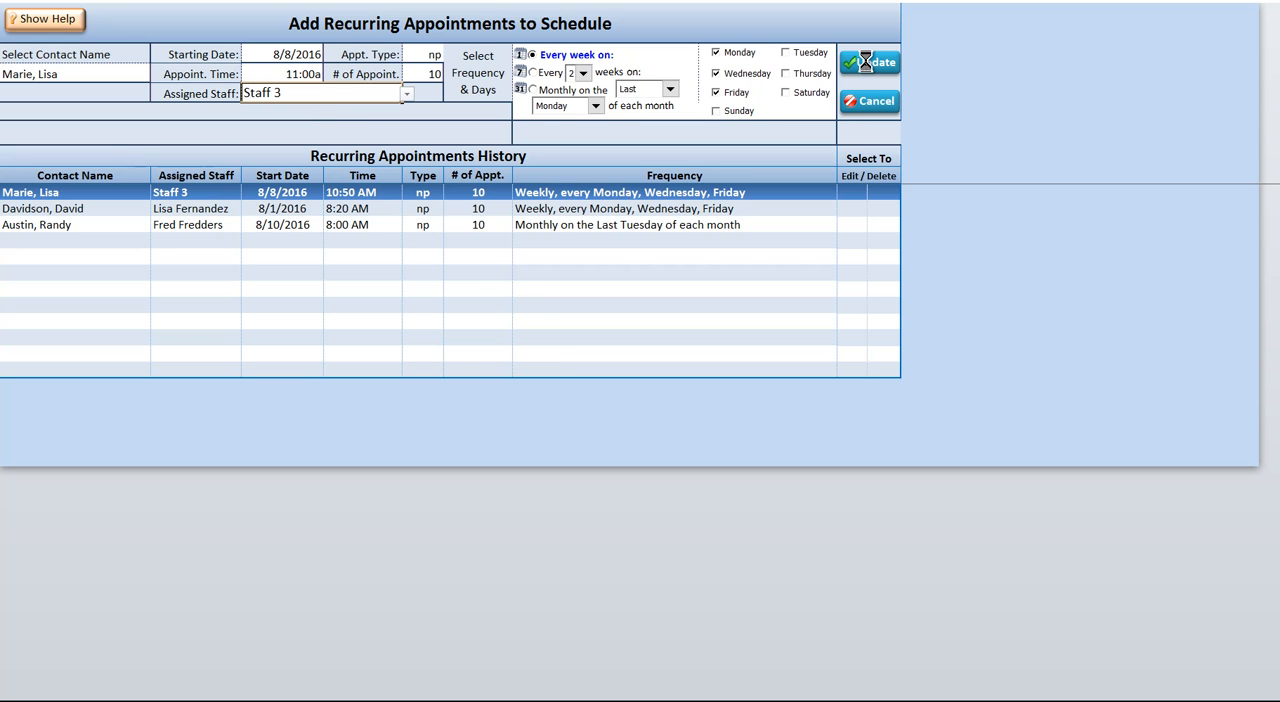
{"action": "left_click", "coordinate": [869, 62]}
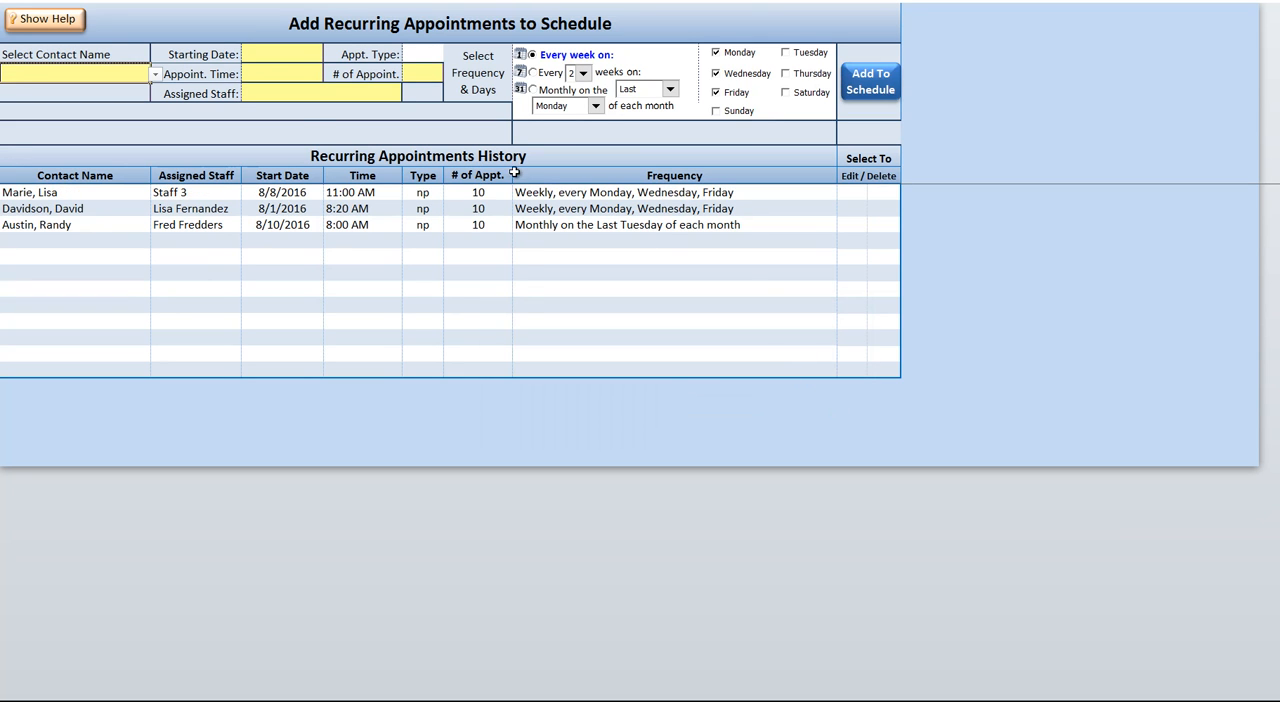
{"action": "left_click", "coordinate": [882, 192]}
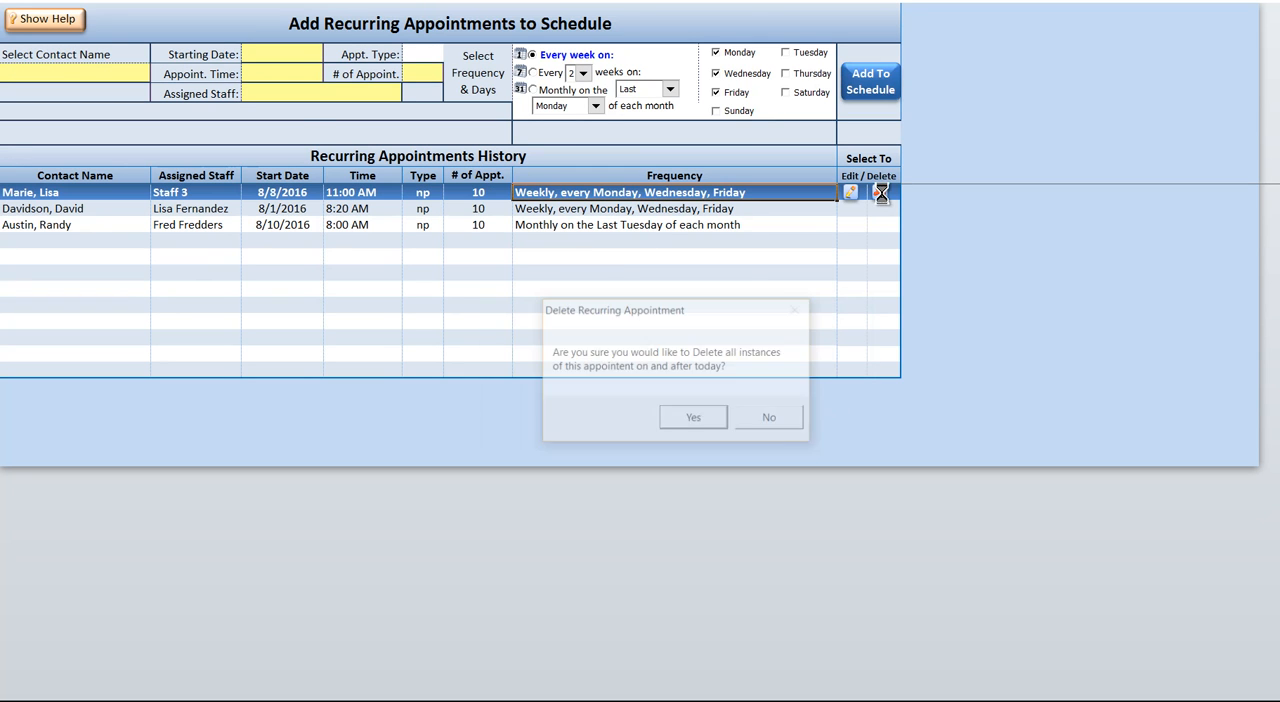
{"action": "left_click", "coordinate": [693, 417]}
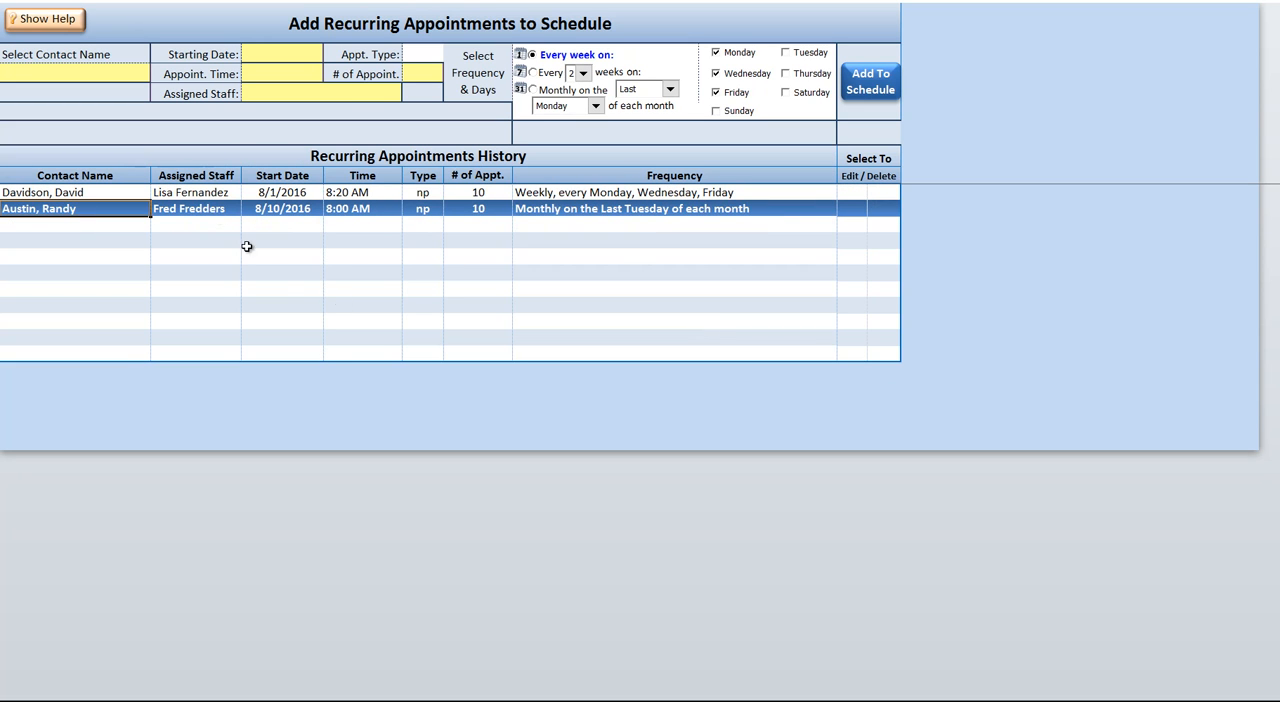
{"action": "mouse_move", "coordinate": [210, 192]}
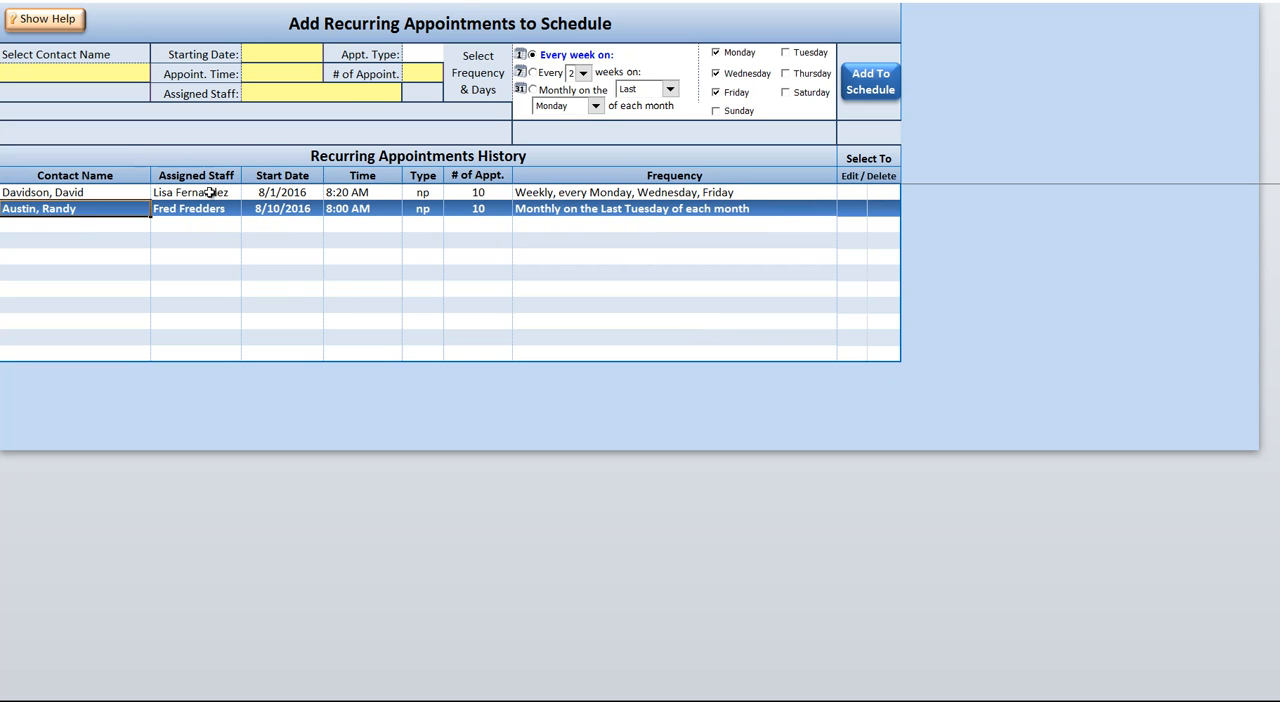